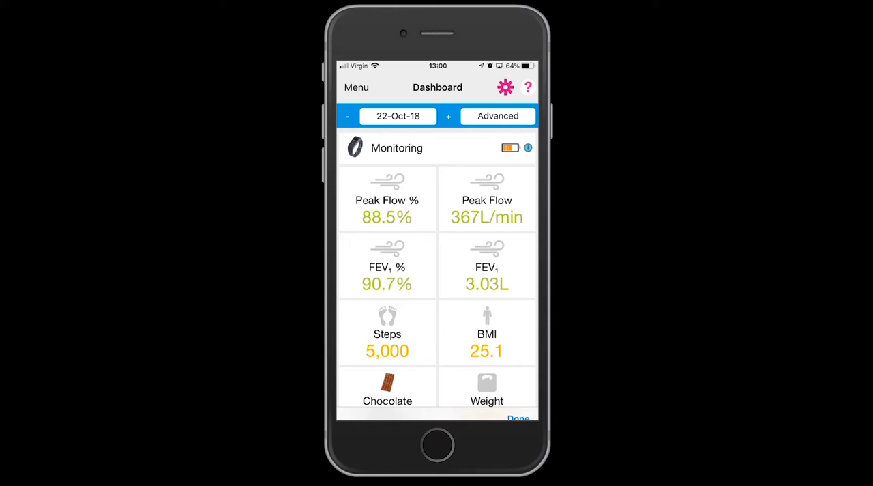
Step: Switch the dashboard to Advanced mode and start adding Quick Measure widgets
{"action": "left_click", "coordinate": [498, 115]}
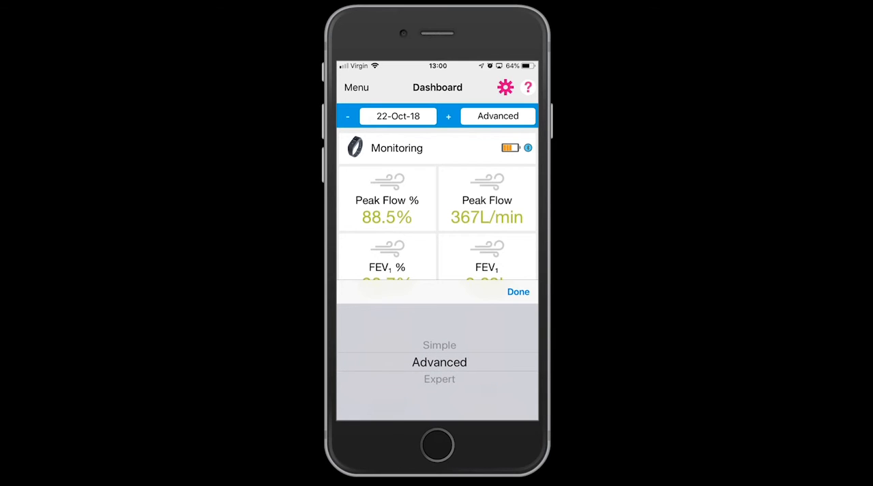
{"action": "left_click", "coordinate": [518, 292]}
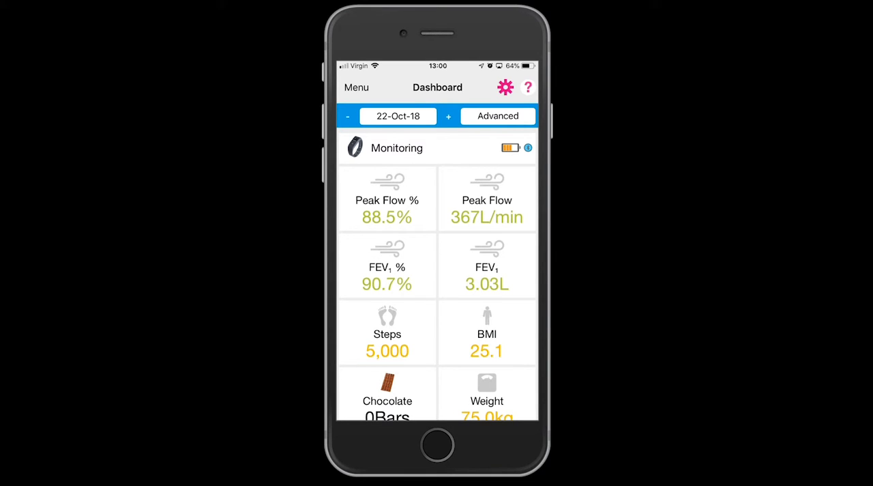
{"action": "left_click", "coordinate": [504, 87]}
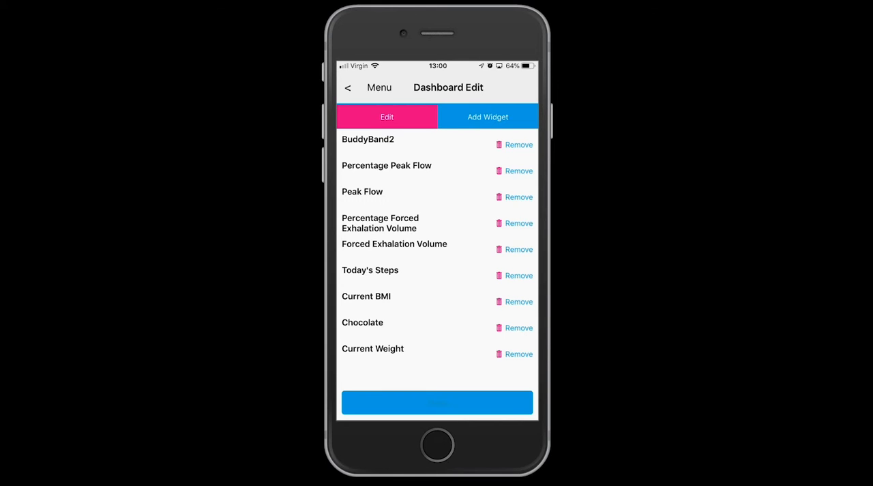
{"action": "left_click", "coordinate": [489, 116]}
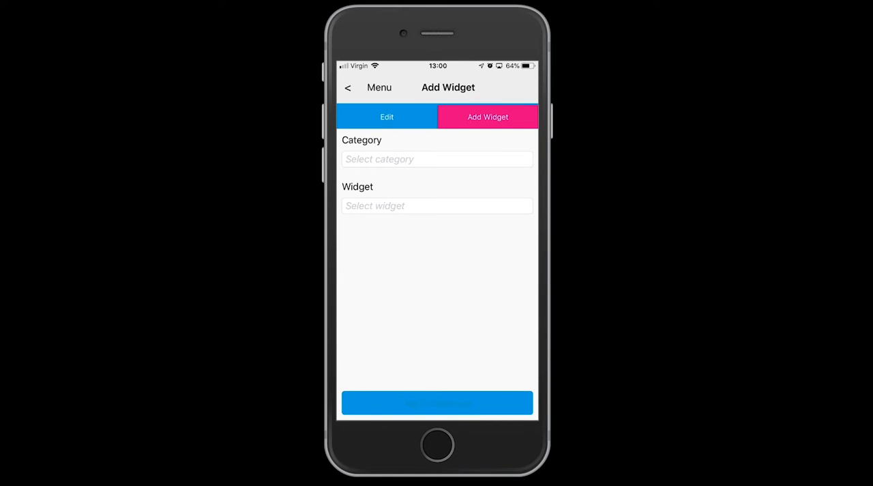
{"action": "left_click", "coordinate": [436, 158]}
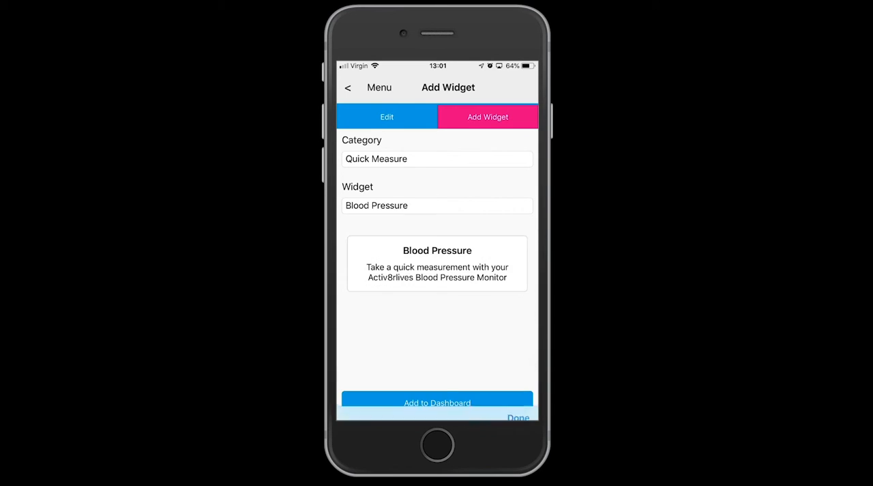
Step: Add the Body Analyser and Pulse Oximeter quick-measure tiles to the dashboard
{"action": "left_click", "coordinate": [437, 205]}
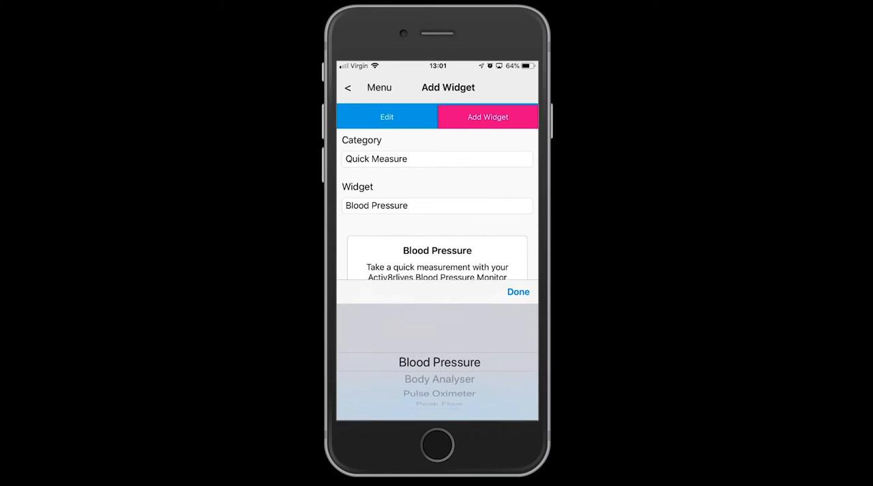
{"action": "left_click", "coordinate": [439, 379]}
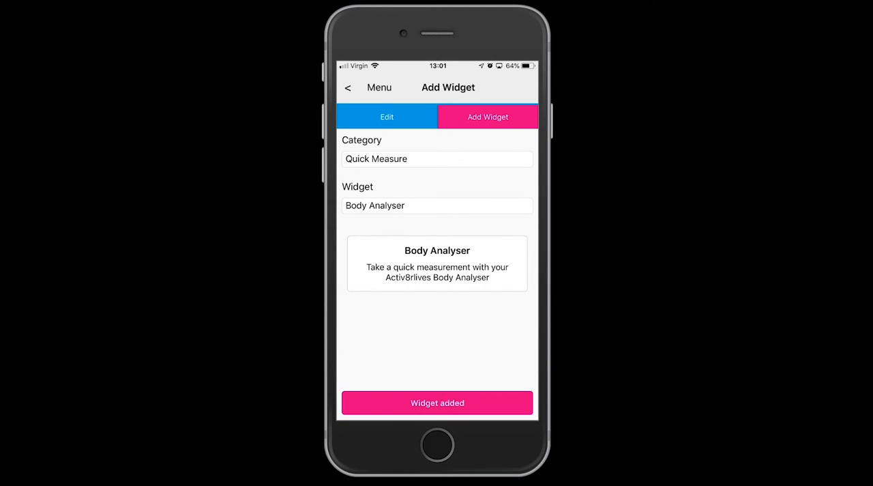
{"action": "left_click", "coordinate": [436, 205]}
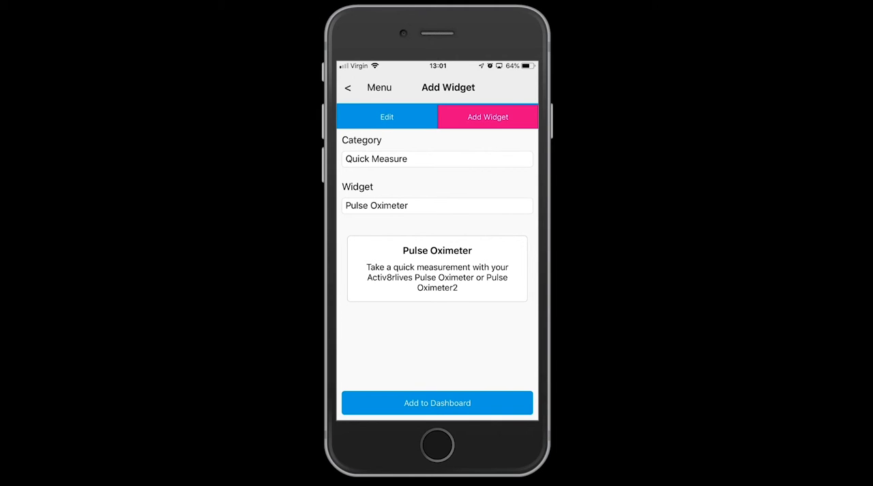
{"action": "left_click", "coordinate": [437, 402]}
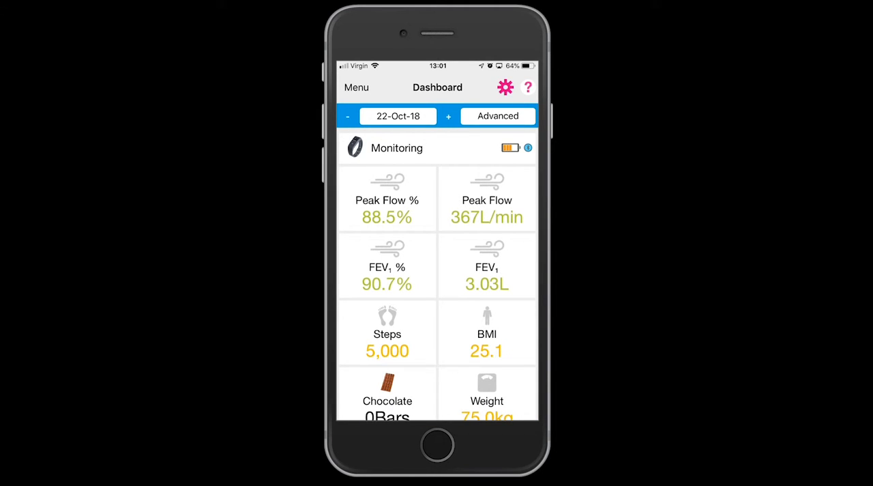
Step: Add the Body Composition Weight Change tile (-15.0kg) and reopen dashboard editing
{"action": "scroll", "scroll_direction": "down", "scroll_amount": 3}
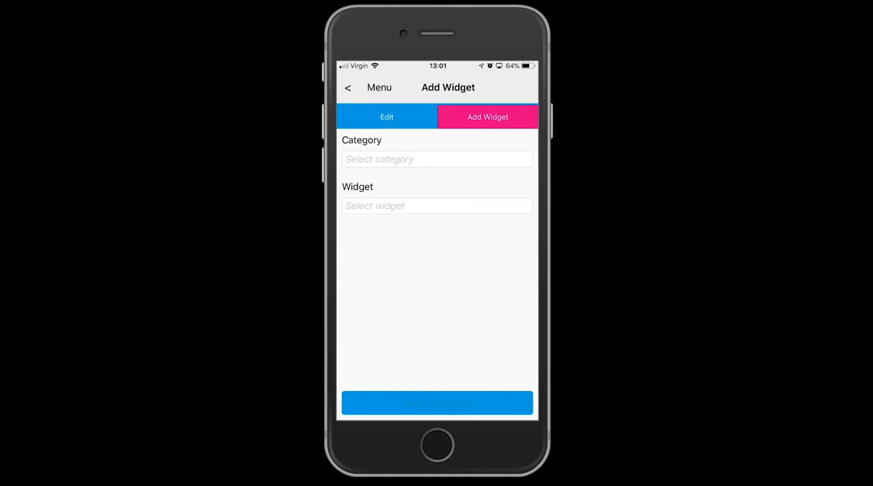
{"action": "left_click", "coordinate": [437, 158]}
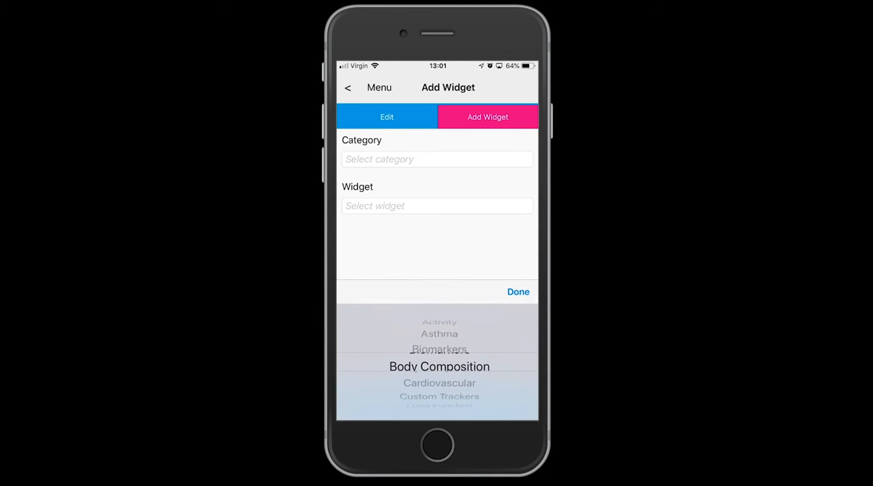
{"action": "left_click", "coordinate": [439, 365]}
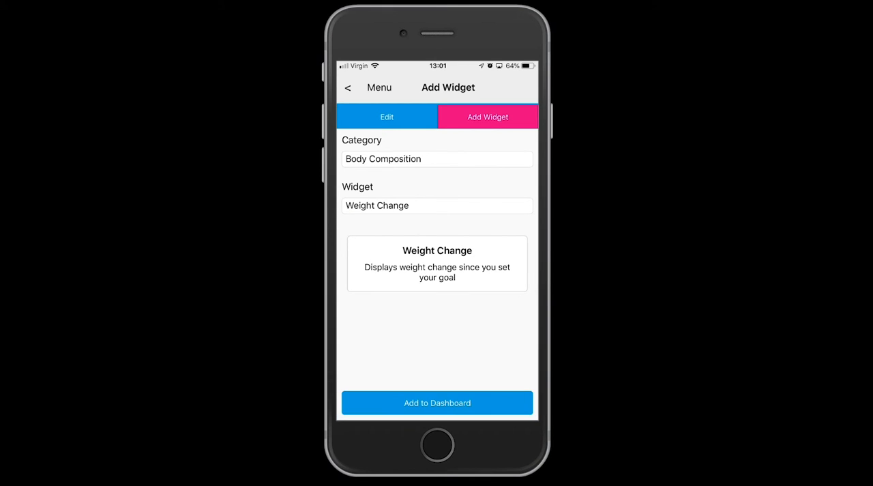
{"action": "left_click", "coordinate": [437, 402]}
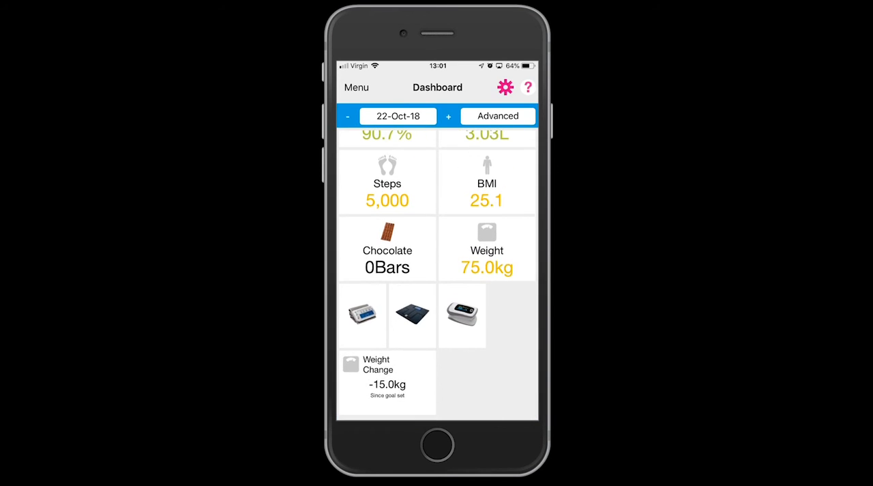
{"action": "left_click", "coordinate": [504, 88]}
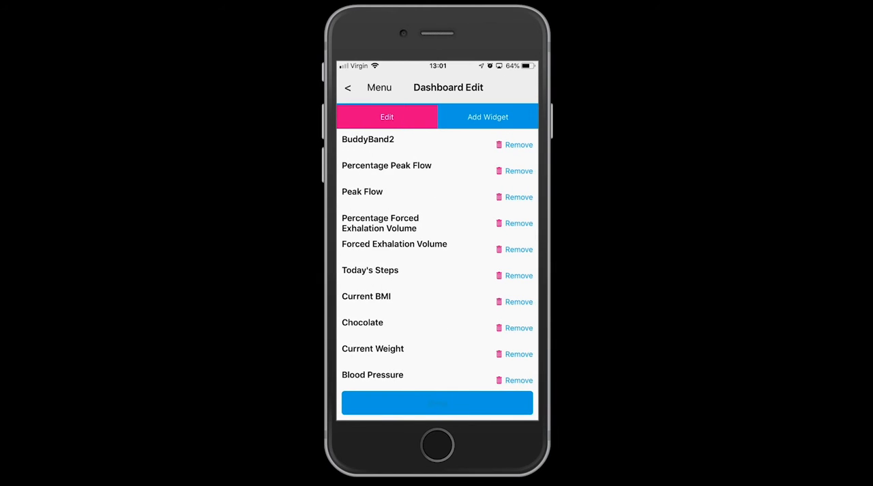
Step: Add the Base Metabolic Rate body composition tile to the dashboard
{"action": "left_click", "coordinate": [488, 117]}
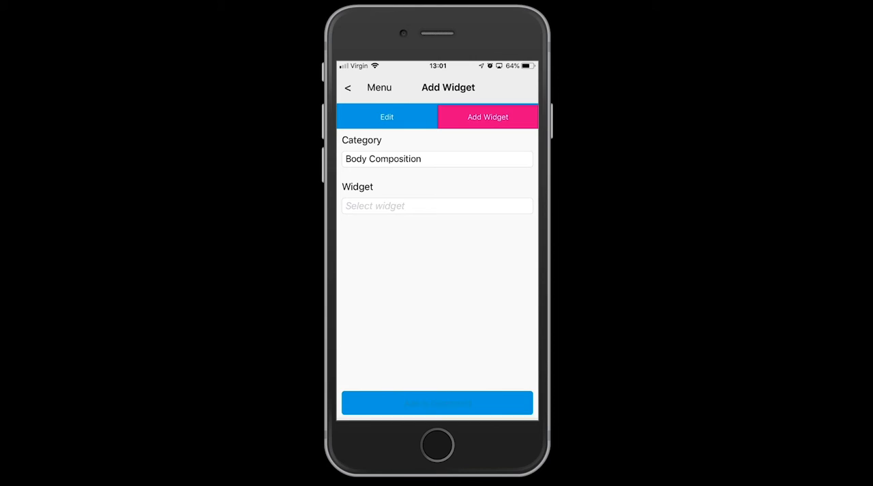
{"action": "left_click", "coordinate": [437, 204]}
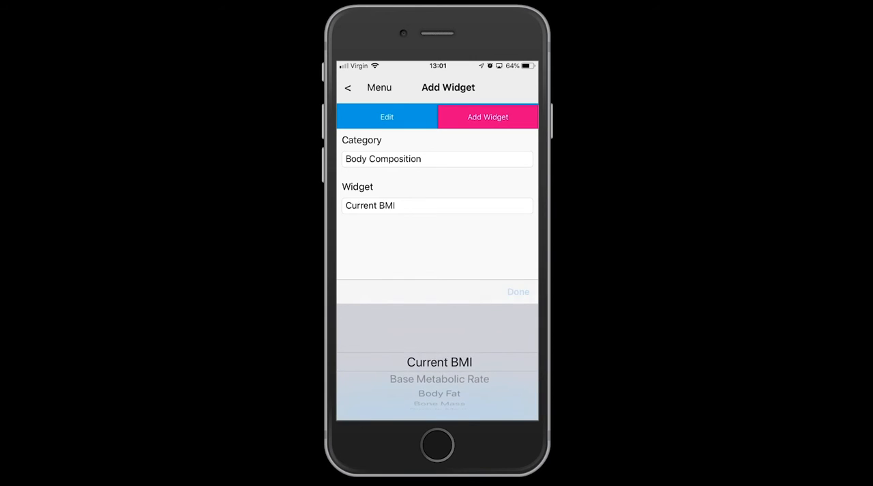
{"action": "left_click", "coordinate": [518, 291]}
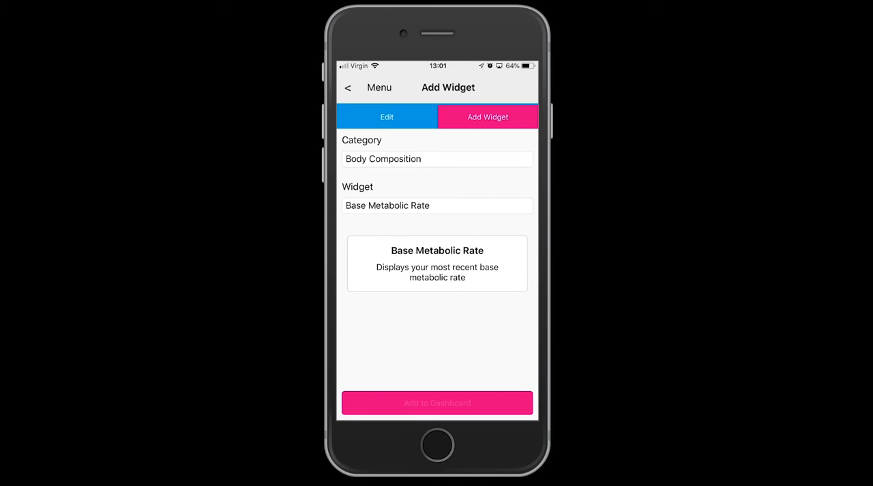
{"action": "left_click", "coordinate": [436, 204]}
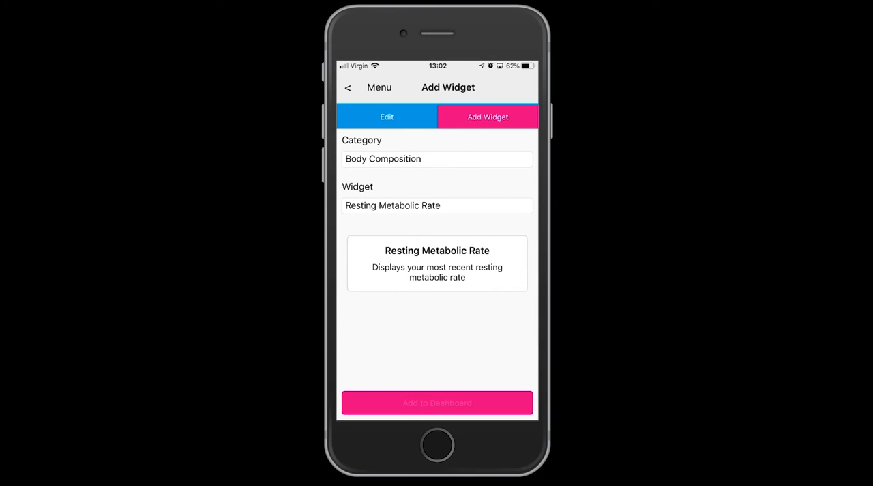
Step: Add the Visceral Fat and Body Water tiles to the dashboard
{"action": "left_click", "coordinate": [436, 204]}
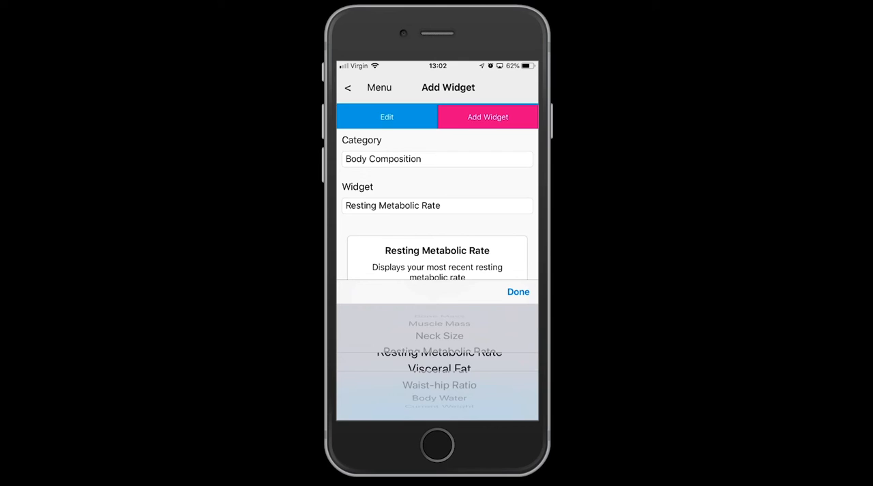
{"action": "left_click", "coordinate": [439, 368]}
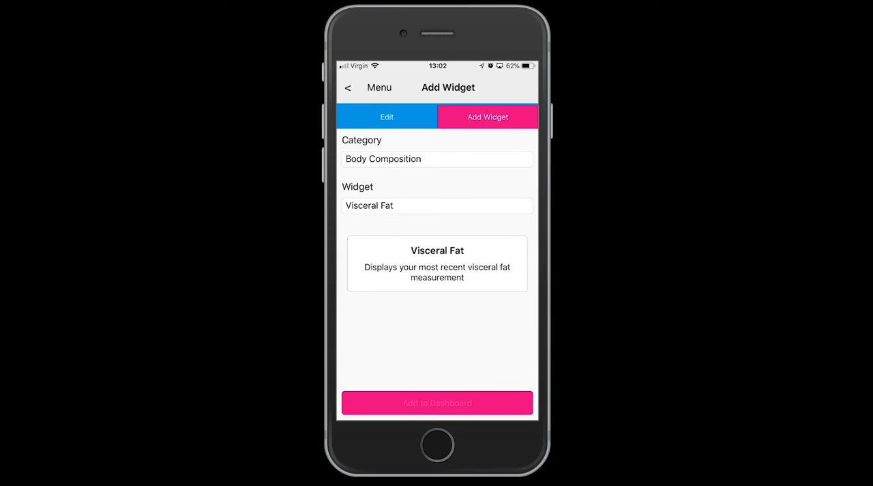
{"action": "left_click", "coordinate": [437, 205]}
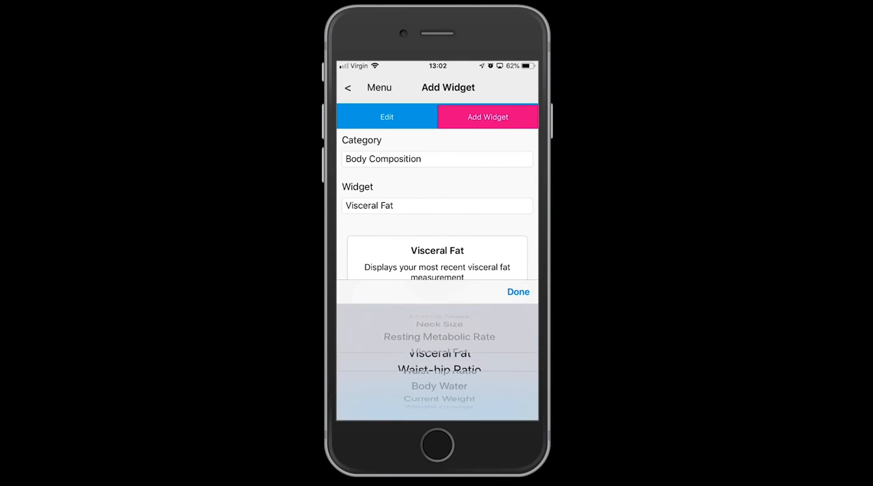
{"action": "left_click", "coordinate": [439, 384]}
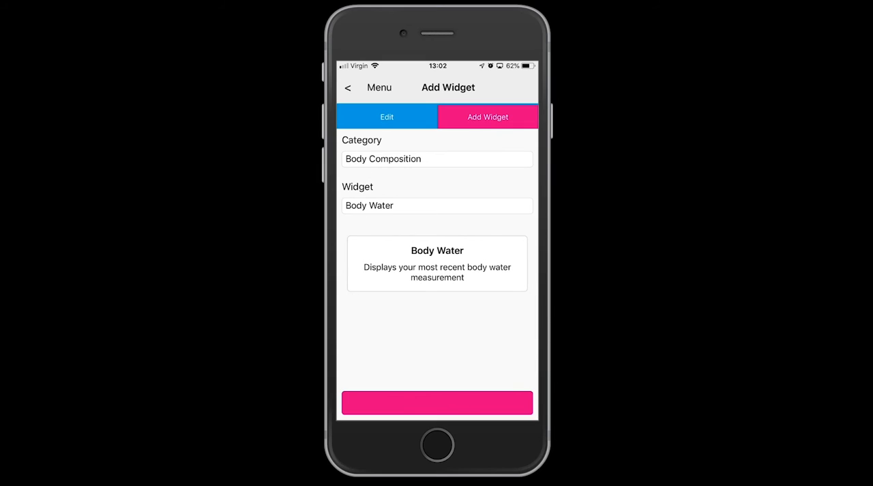
{"action": "left_click", "coordinate": [437, 402]}
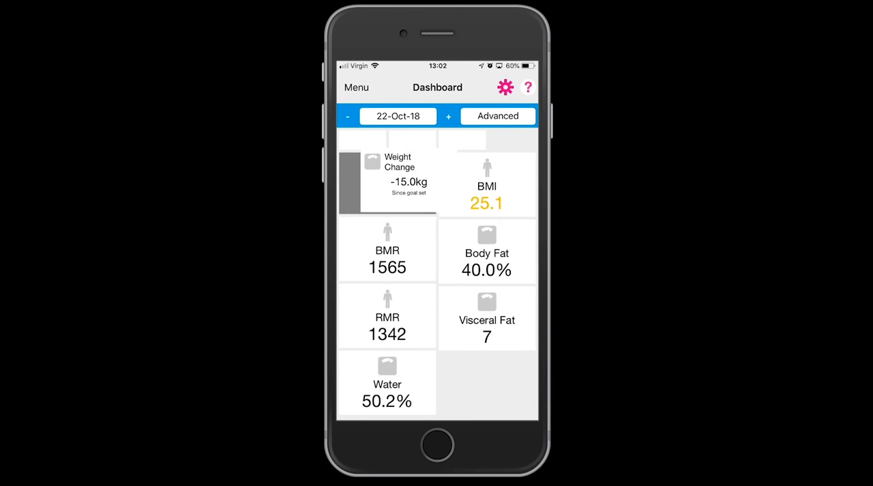
Step: Scroll the dashboard to move Weight Change and BMI among the device tiles
{"action": "scroll", "scroll_direction": "up", "scroll_amount": 3}
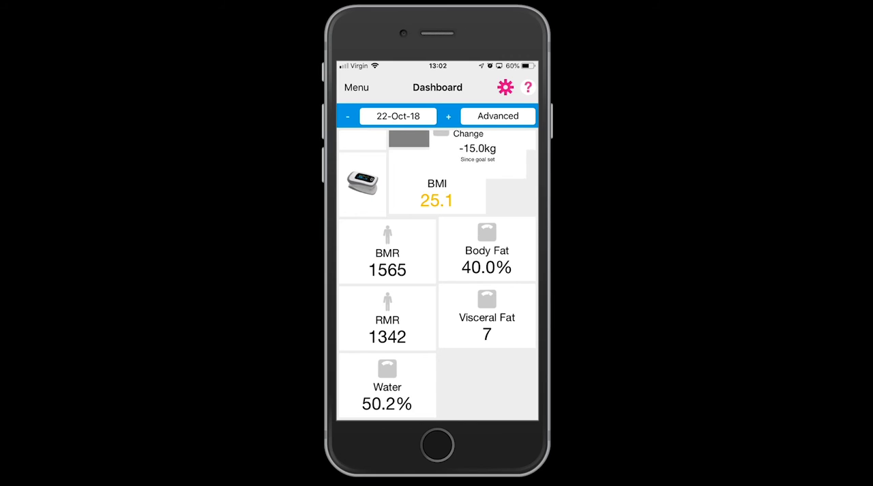
{"action": "scroll", "scroll_direction": "down", "scroll_amount": 3}
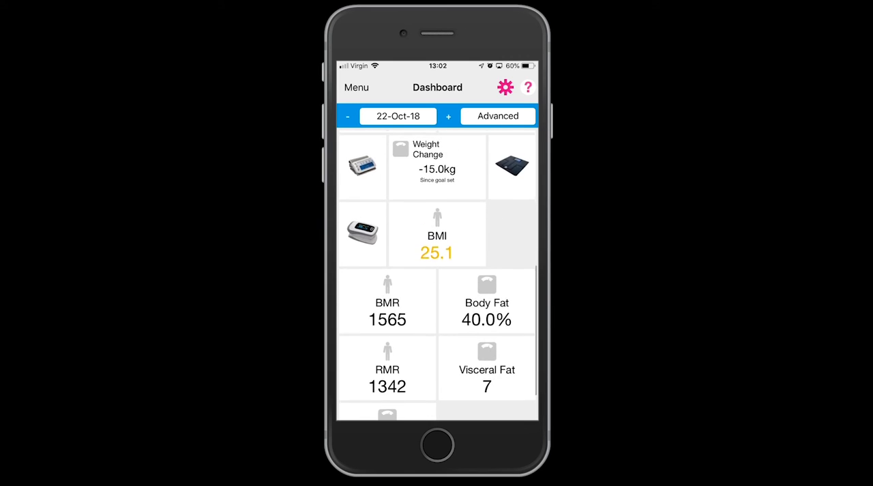
{"action": "scroll", "scroll_direction": "down", "scroll_amount": 3}
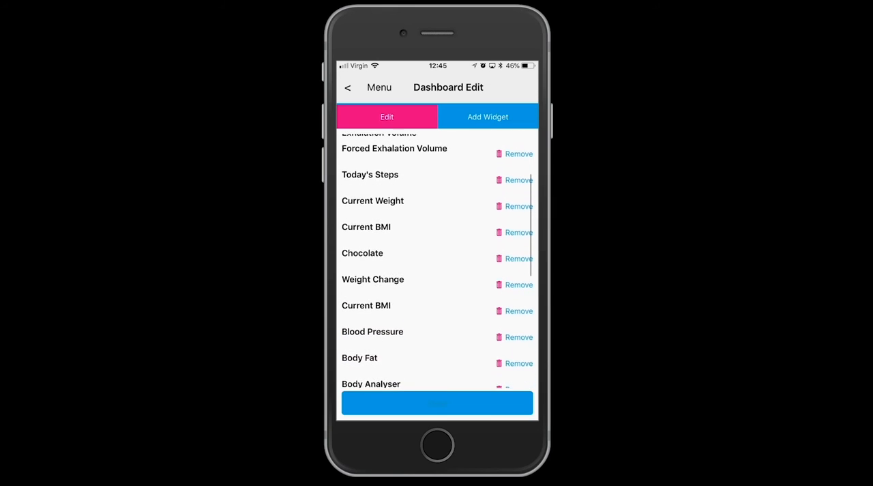
Step: Remove the Neck Size tile and return to the trimmed dashboard
{"action": "scroll", "scroll_direction": "down", "scroll_amount": 3}
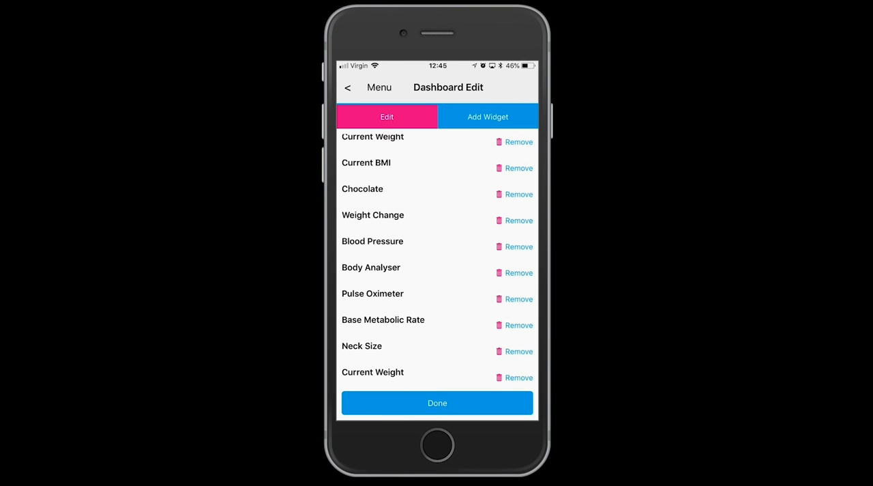
{"action": "left_click", "coordinate": [437, 403]}
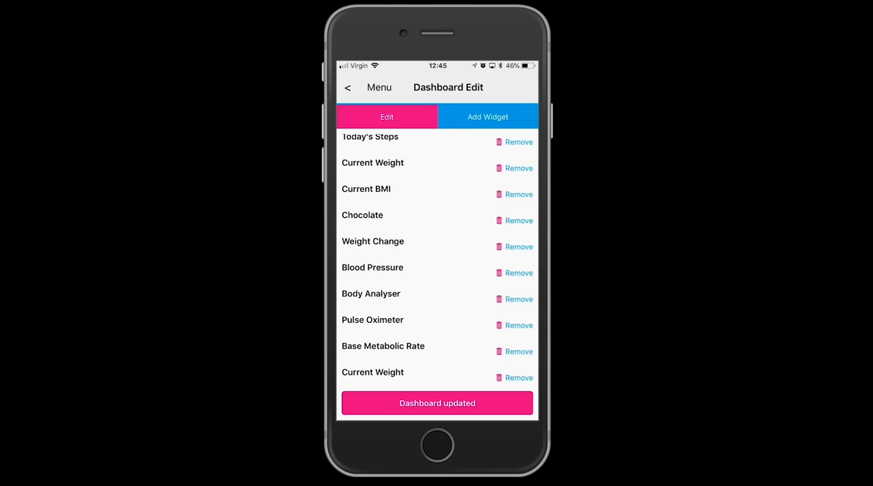
{"action": "left_click", "coordinate": [368, 87]}
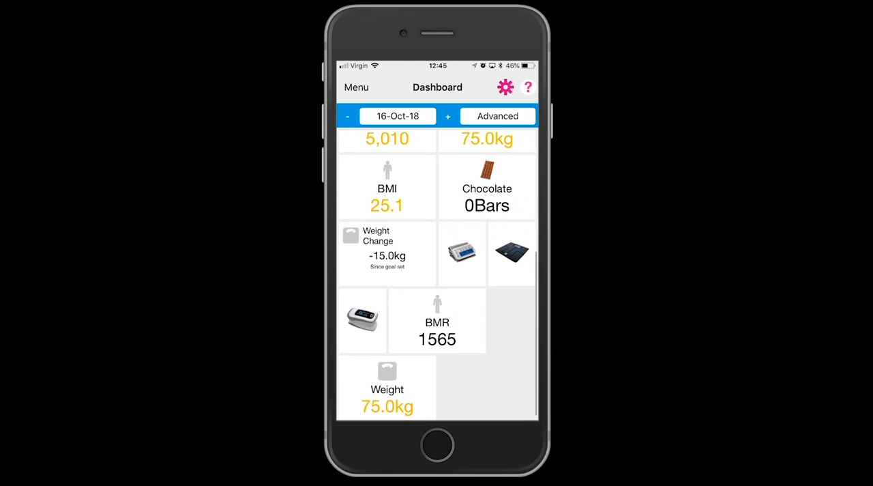